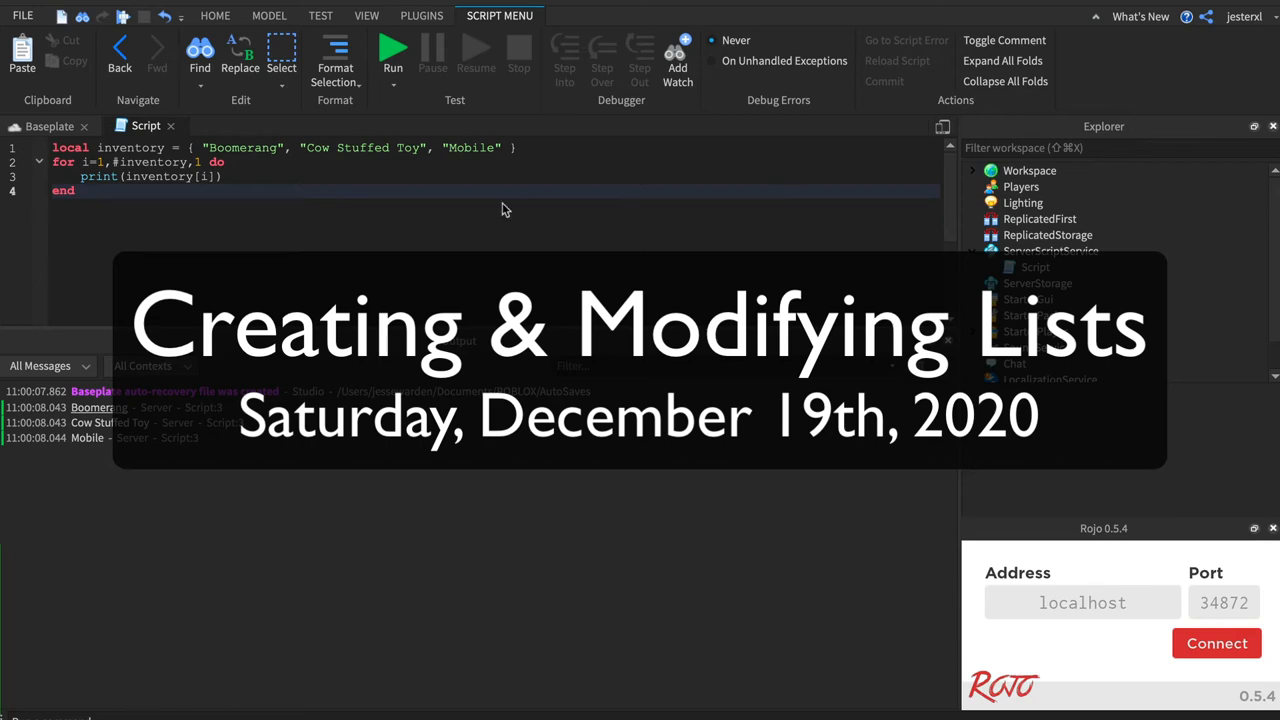
Clear the three starting strings so inventory = {} and set the loop bound to 10.
click(508, 148)
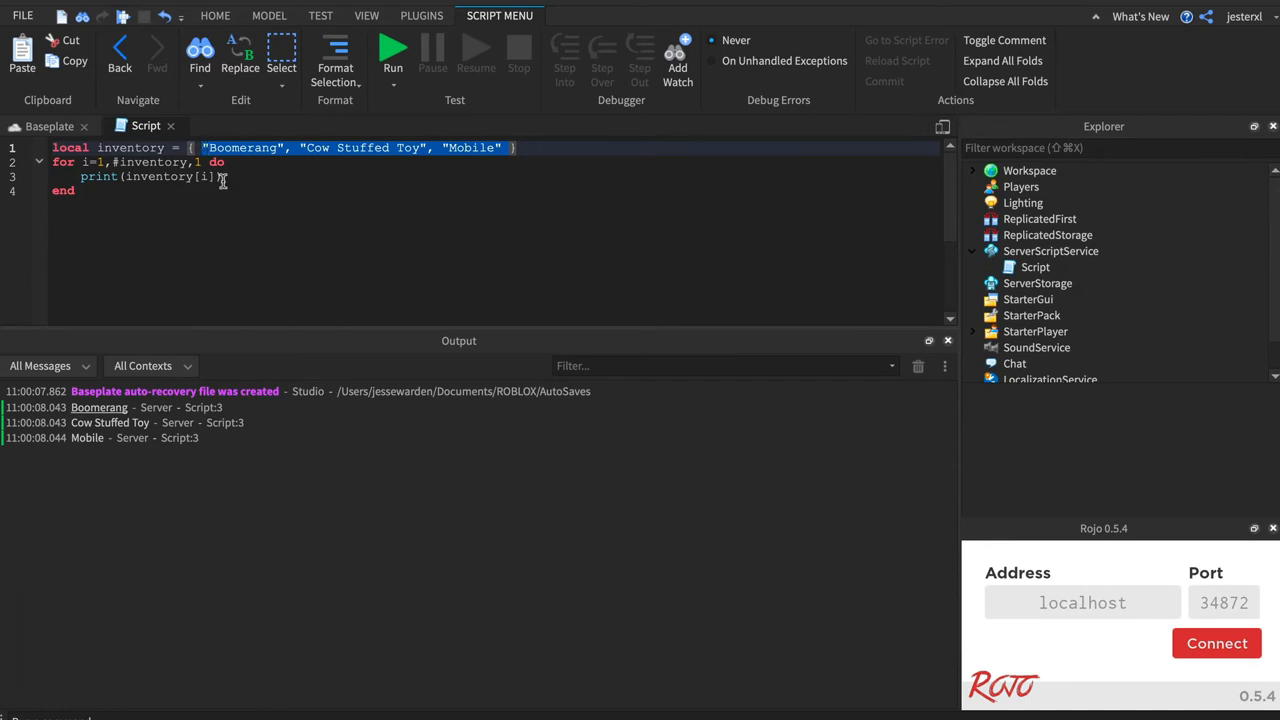
key(Delete)
text(10)
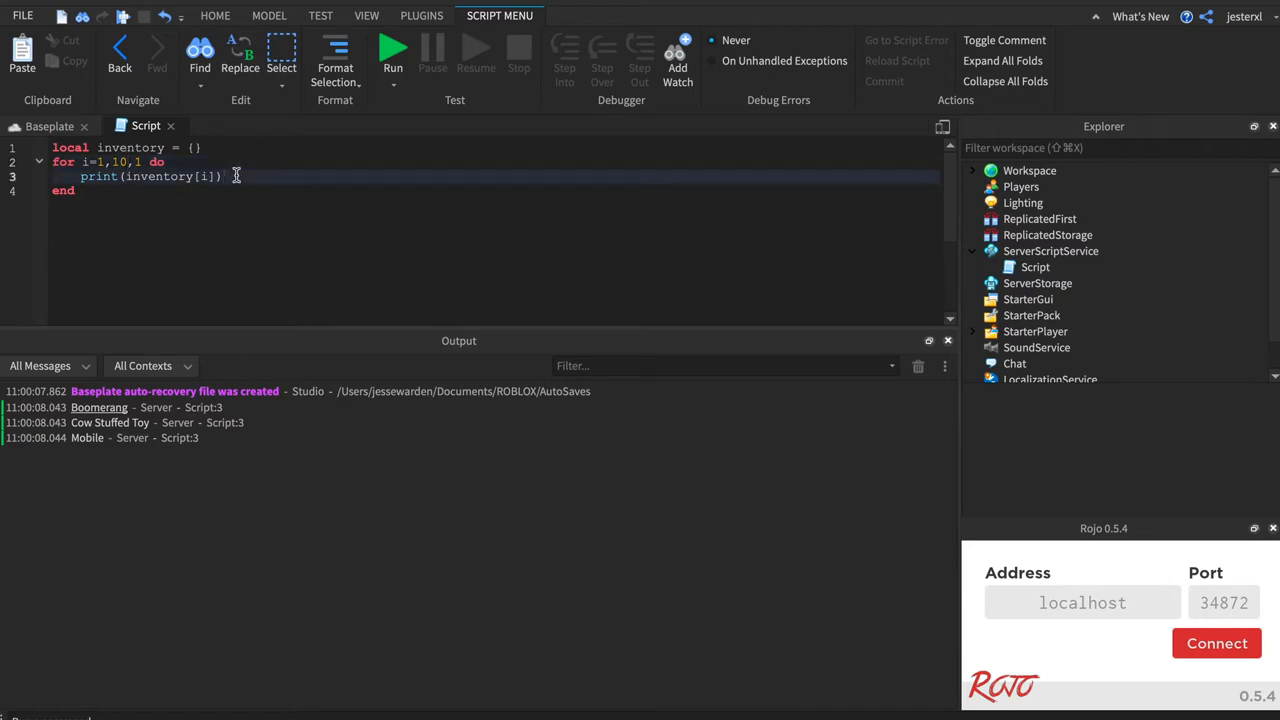
Write inventory[i] = i as the loop body and print(inventory) after the loop's end.
text(inve)
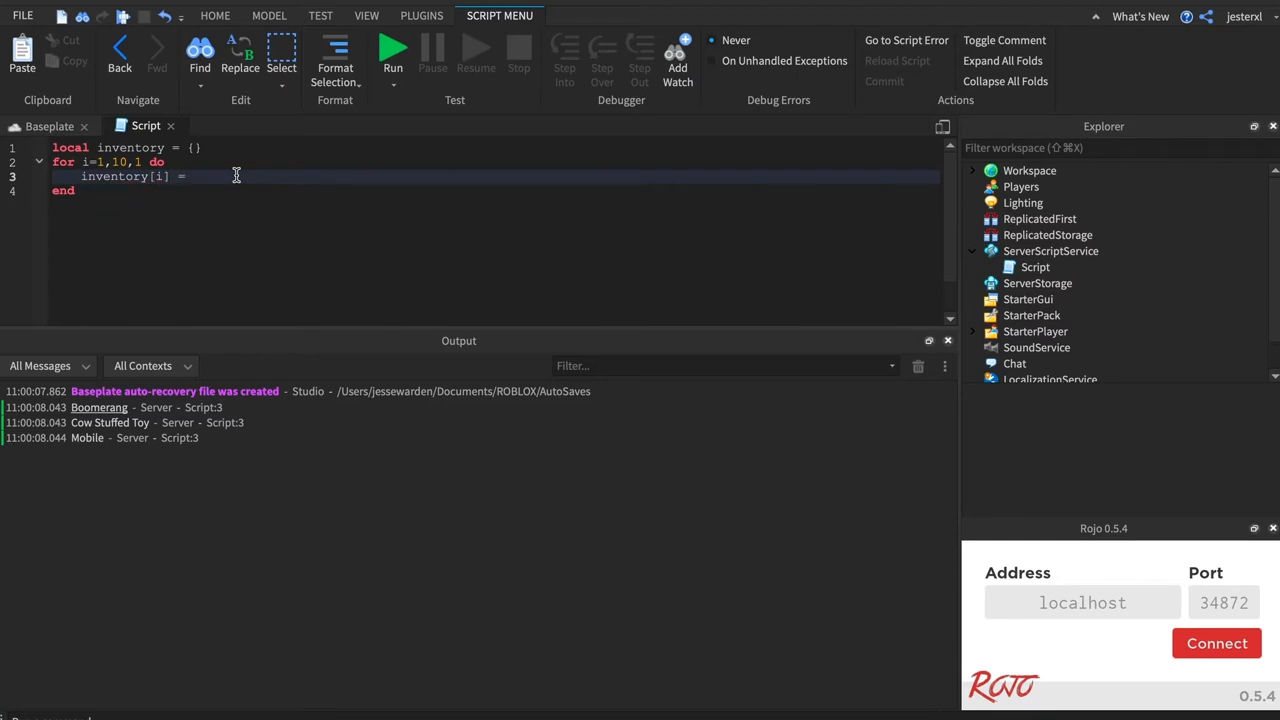
text(i)
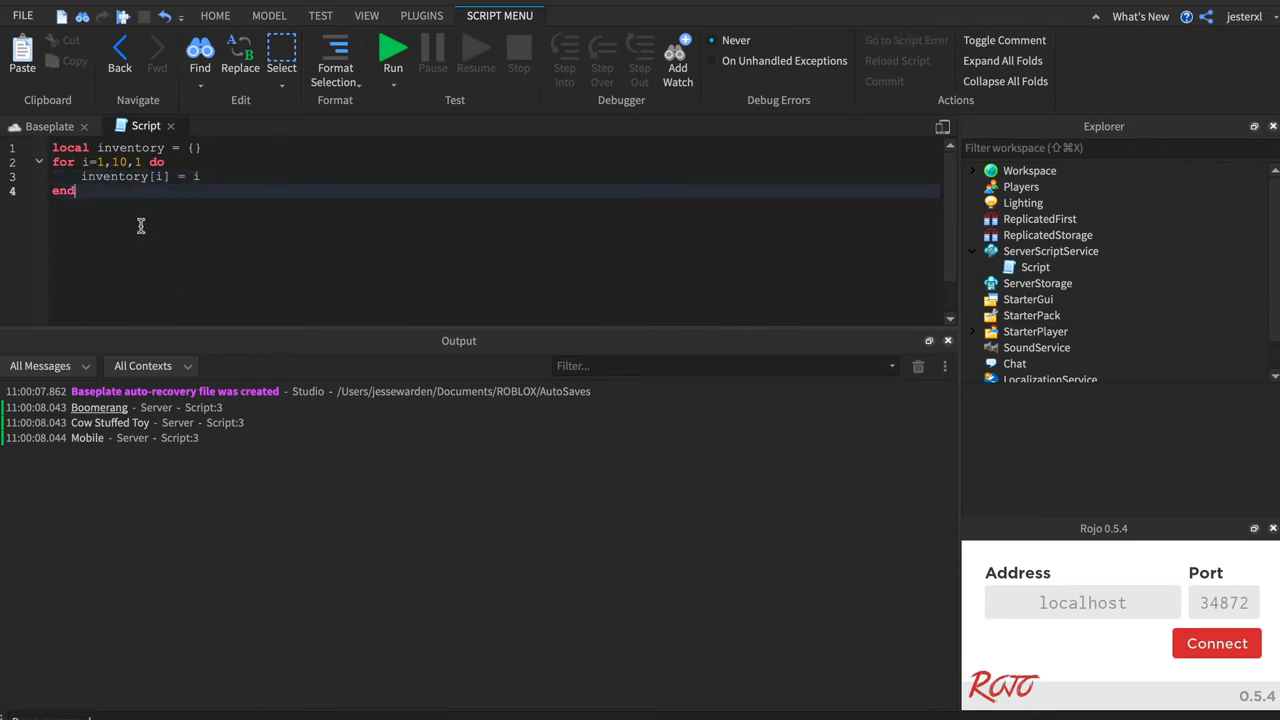
text(print(inventory)
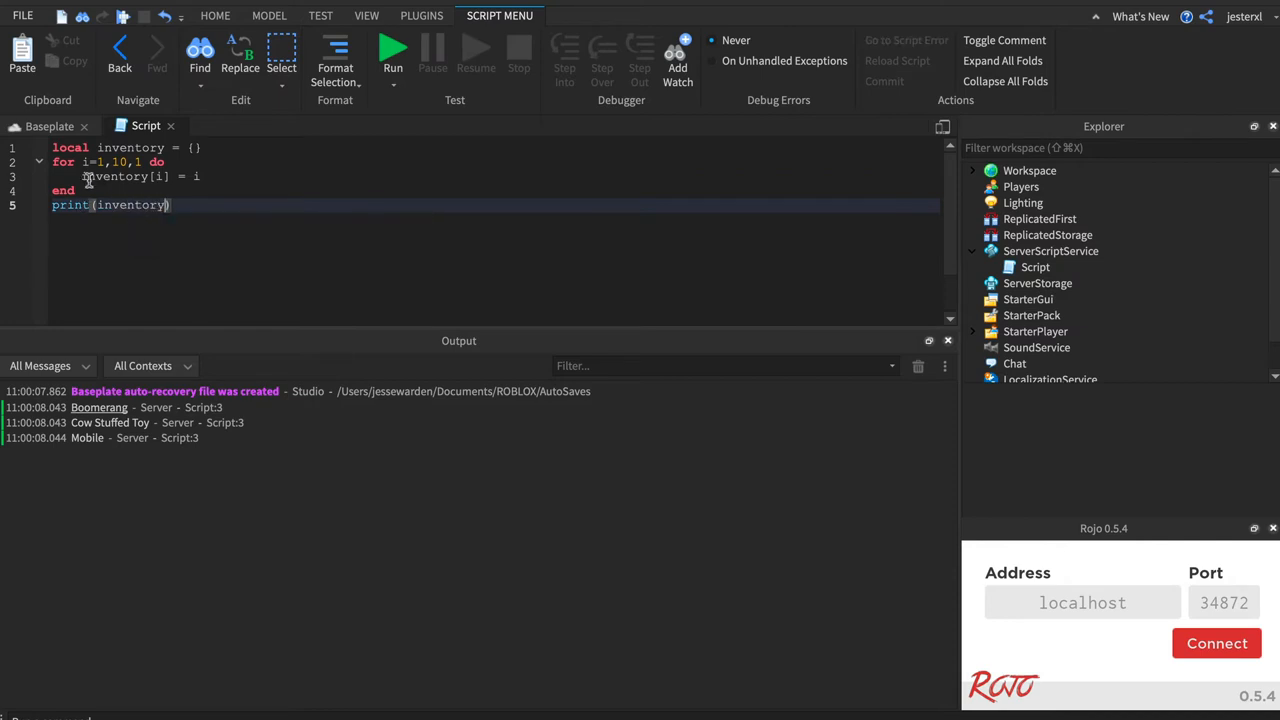
drag(80, 176, 200, 176)
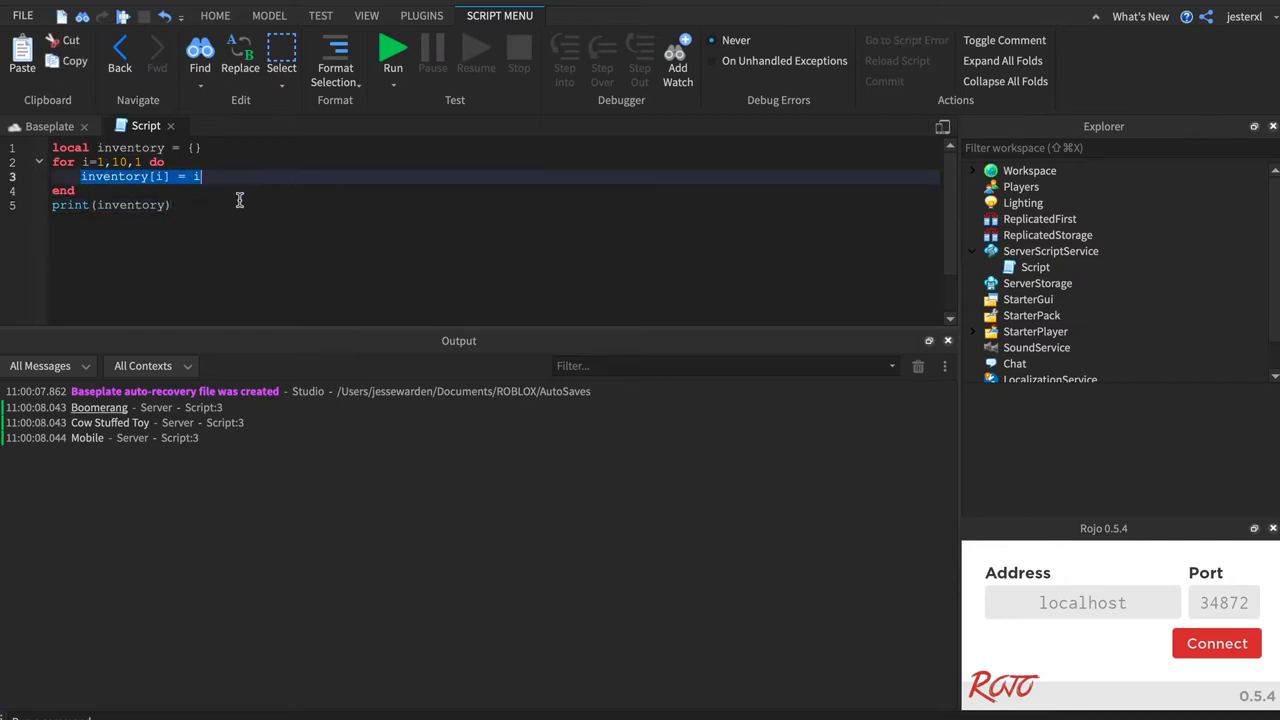
click(64, 190)
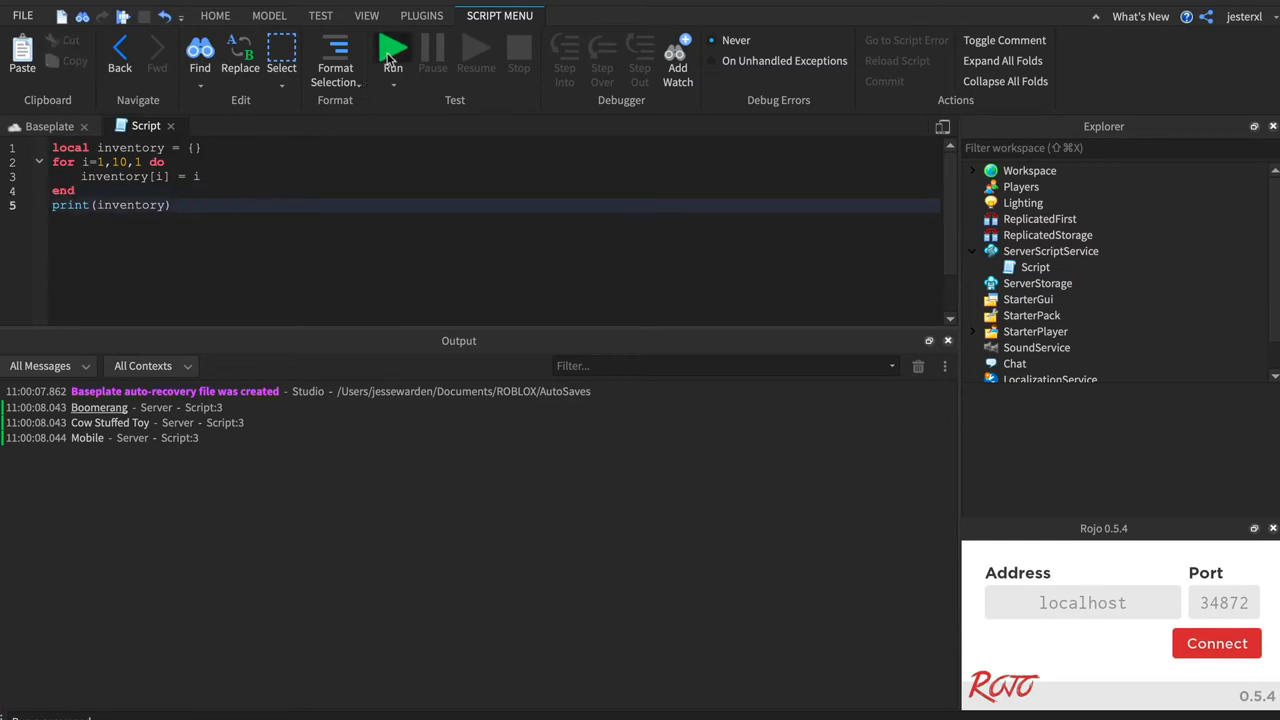
Test-run the script, confirm Output lists [1] = 1 through [10] = 10, then stop.
click(392, 52)
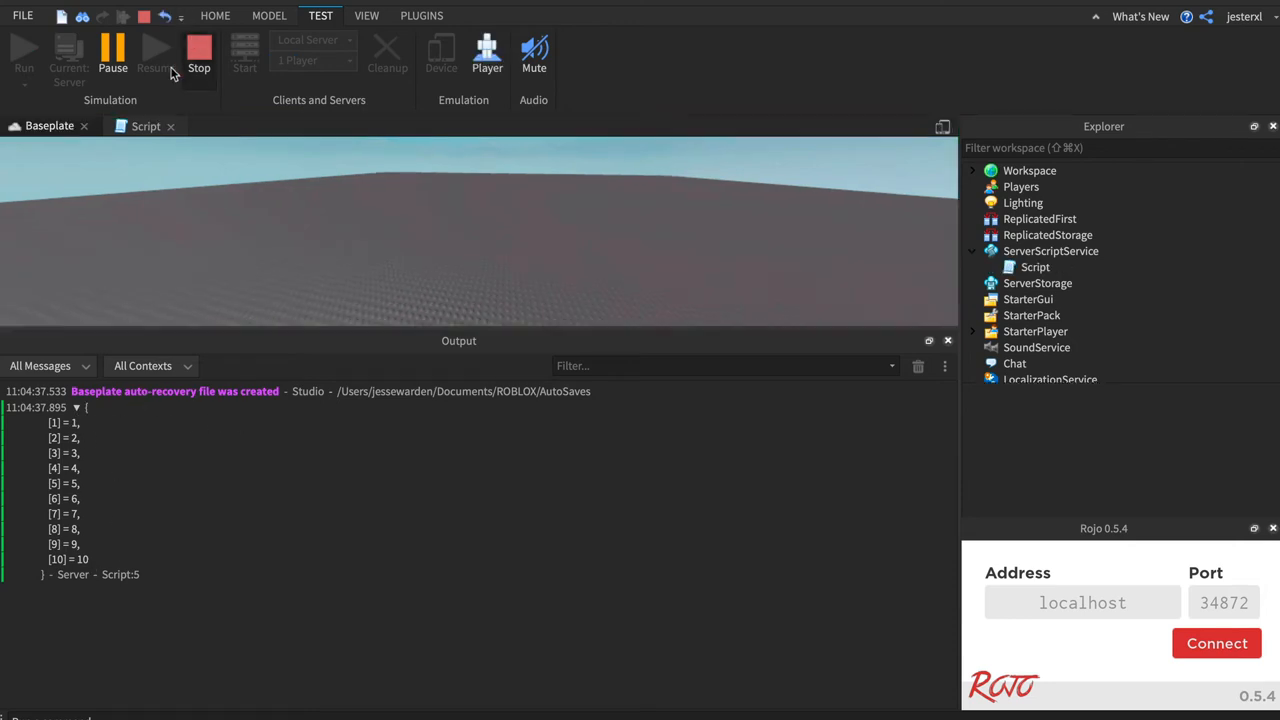
click(146, 124)
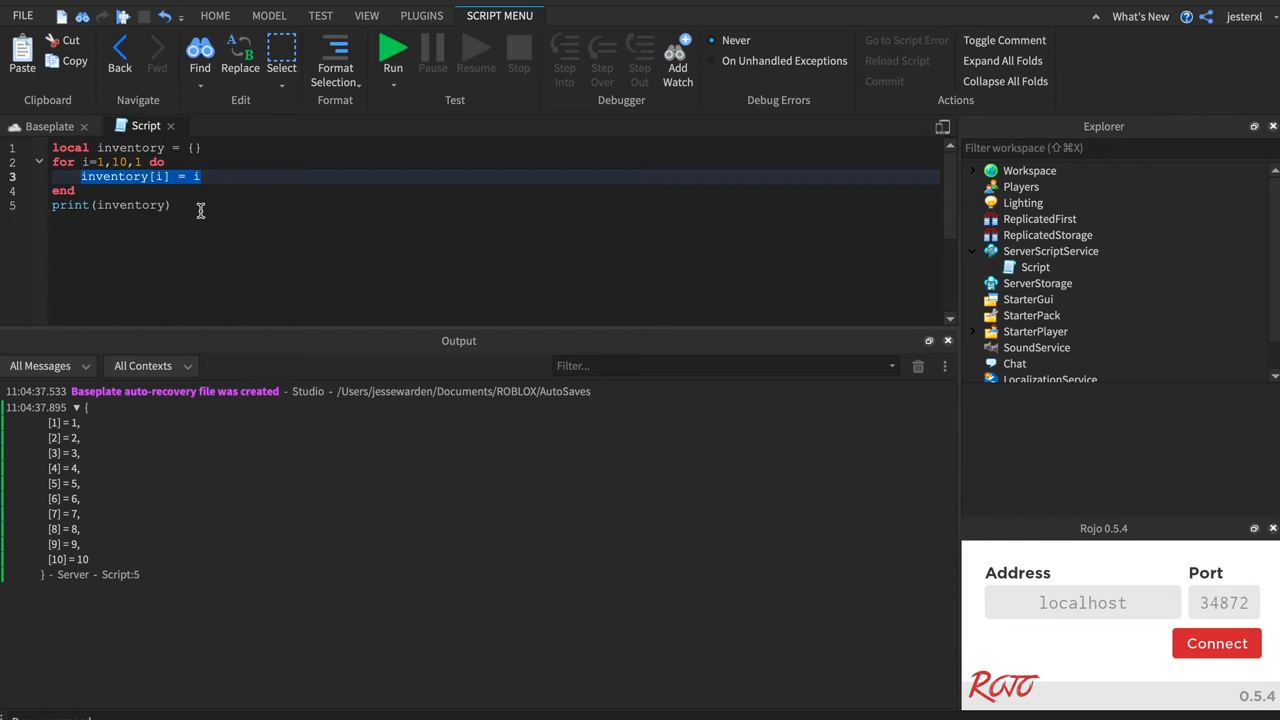
mouse_move(166, 288)
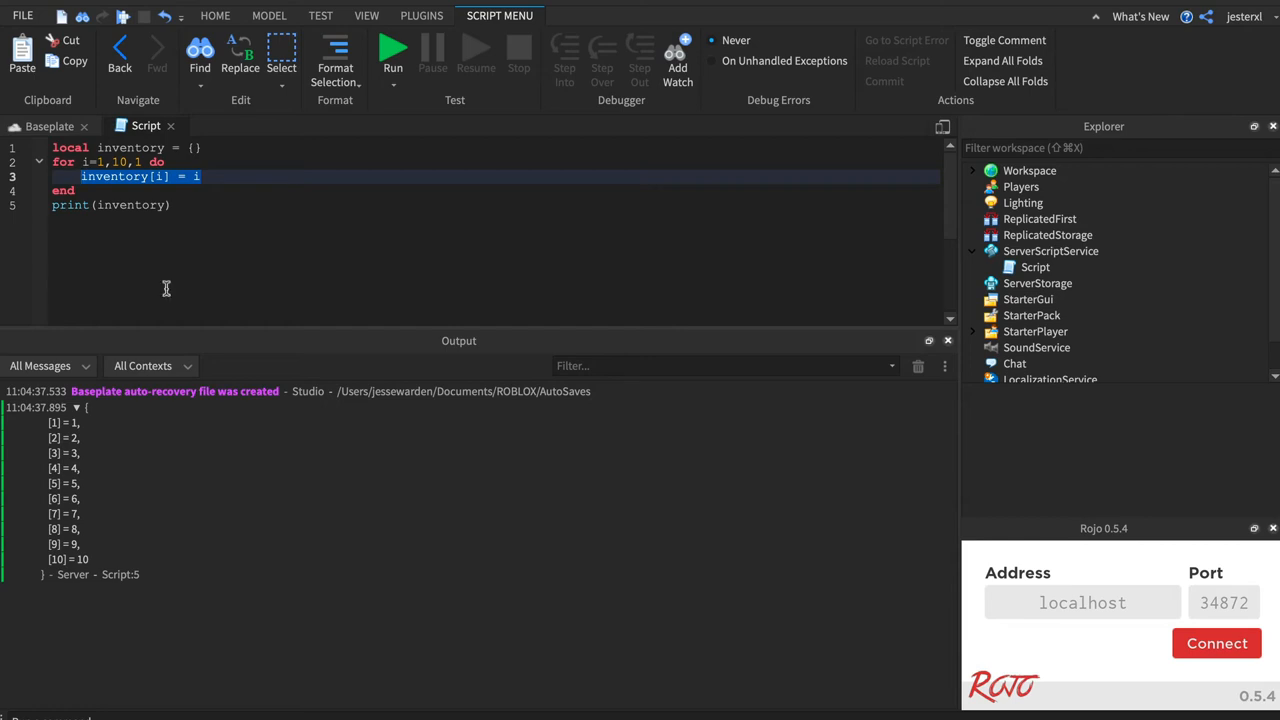
mouse_move(136, 562)
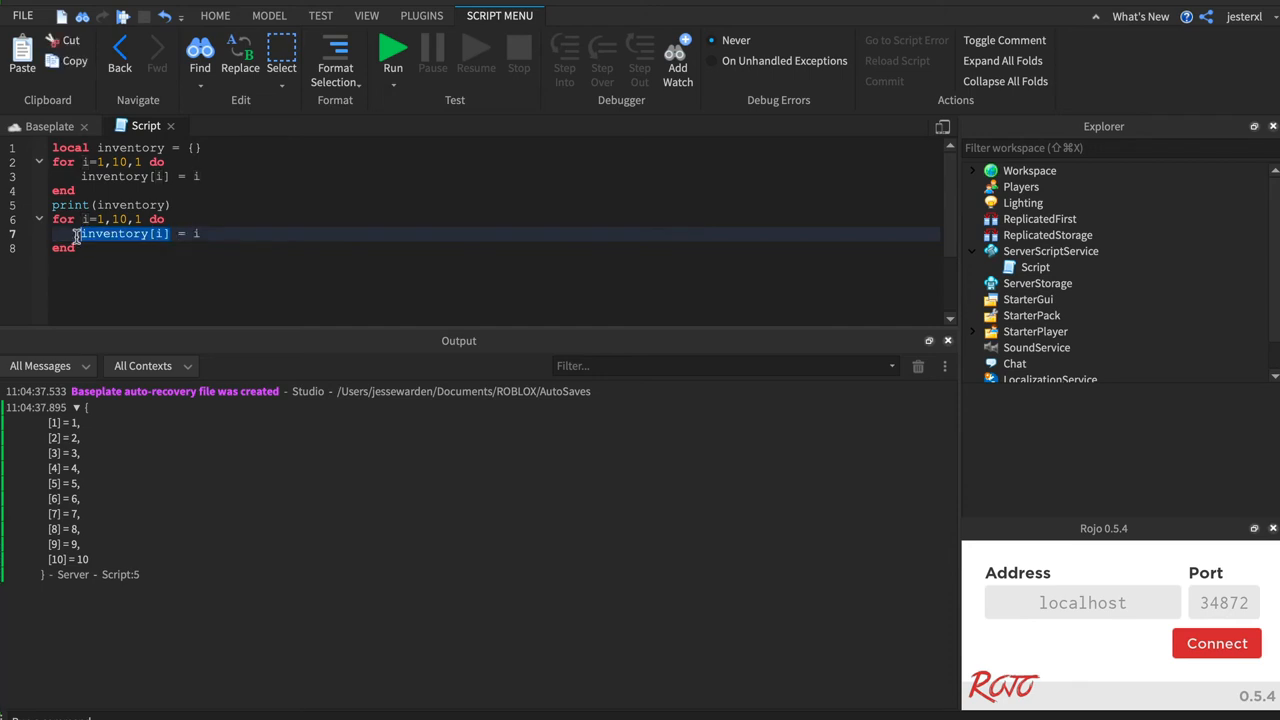
Add a second for i=1,10 loop setting inventory[i] = inventory[i] + 1 with another print(inventory).
text(inventory[i])
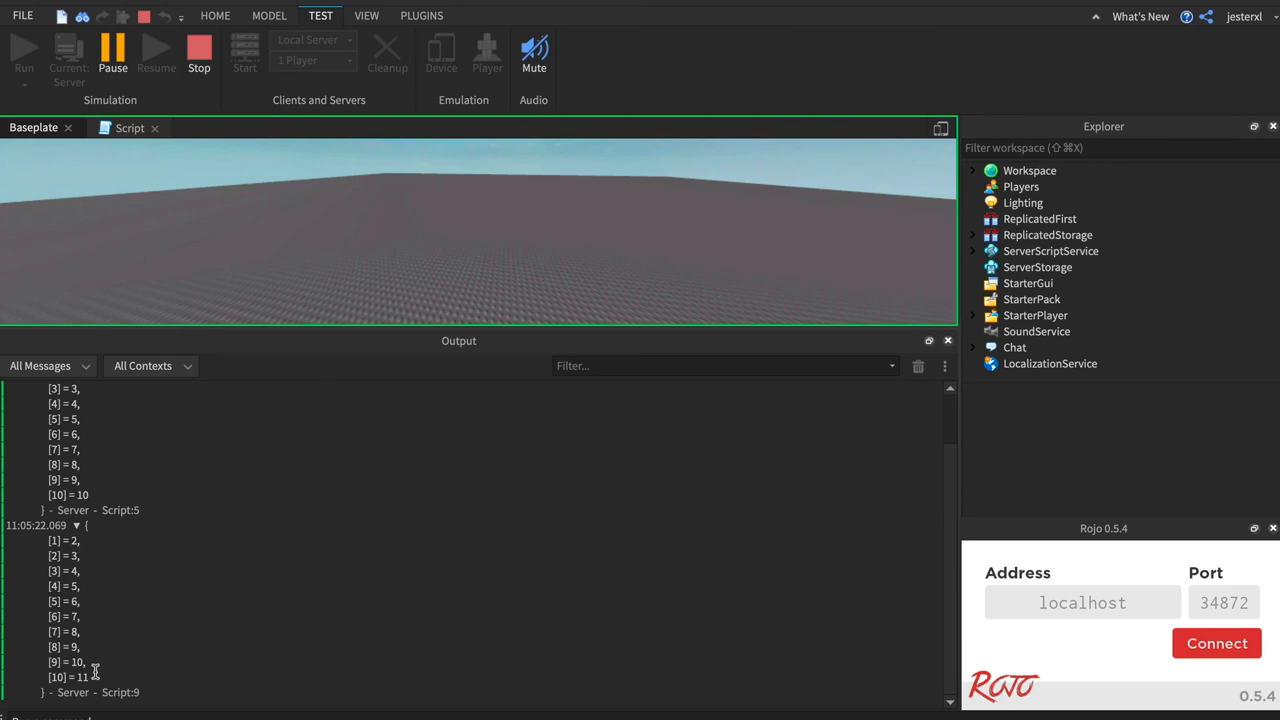
mouse_move(220, 112)
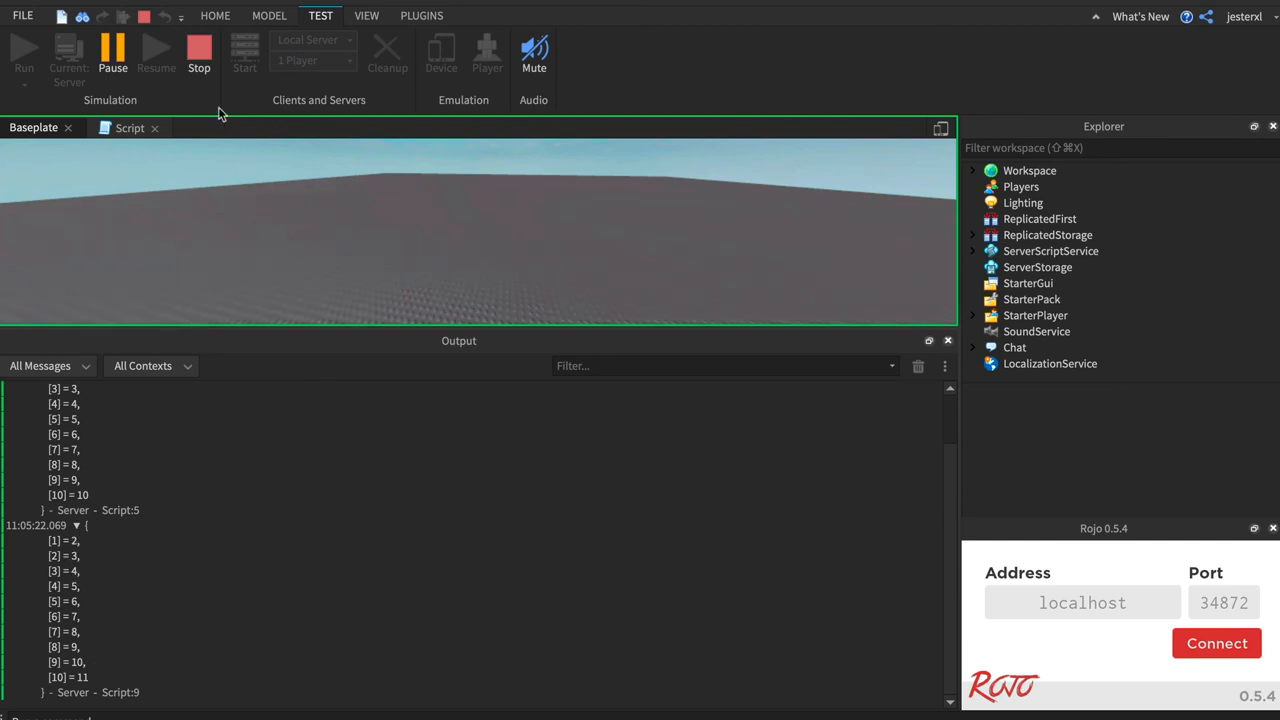
Stop the test run after Output shows the bumped list with values 2 through 11.
click(128, 128)
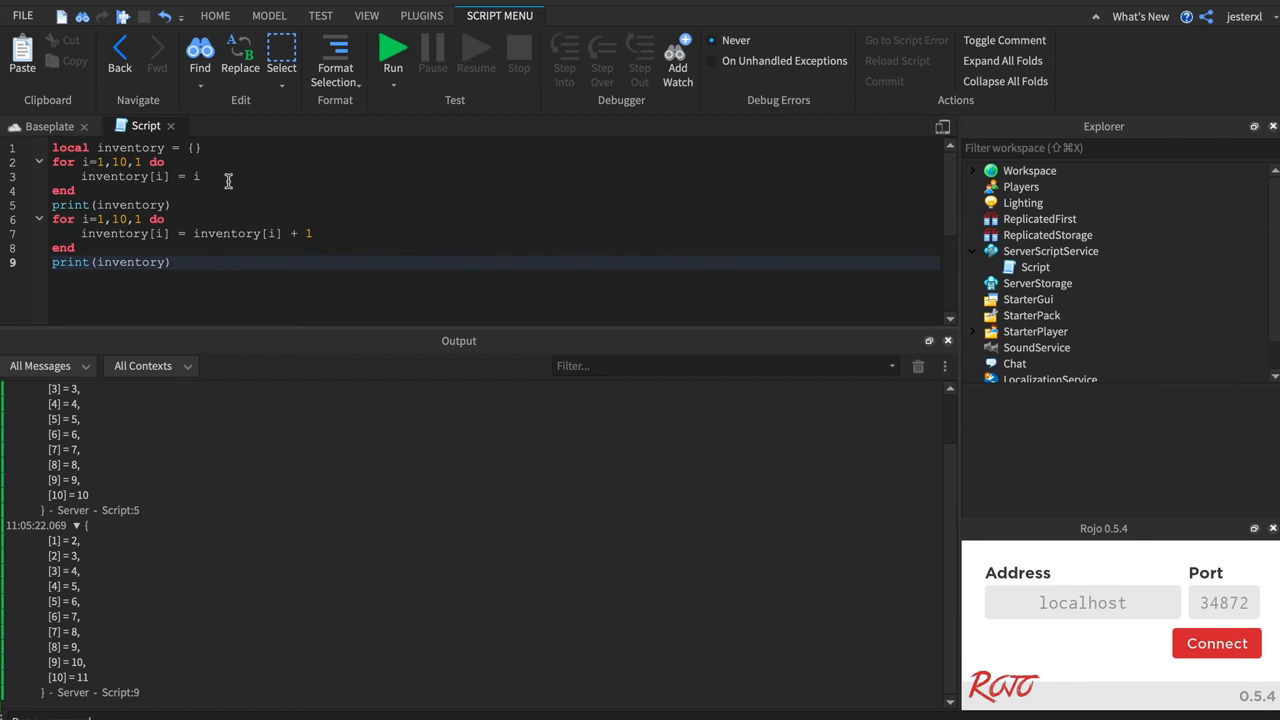